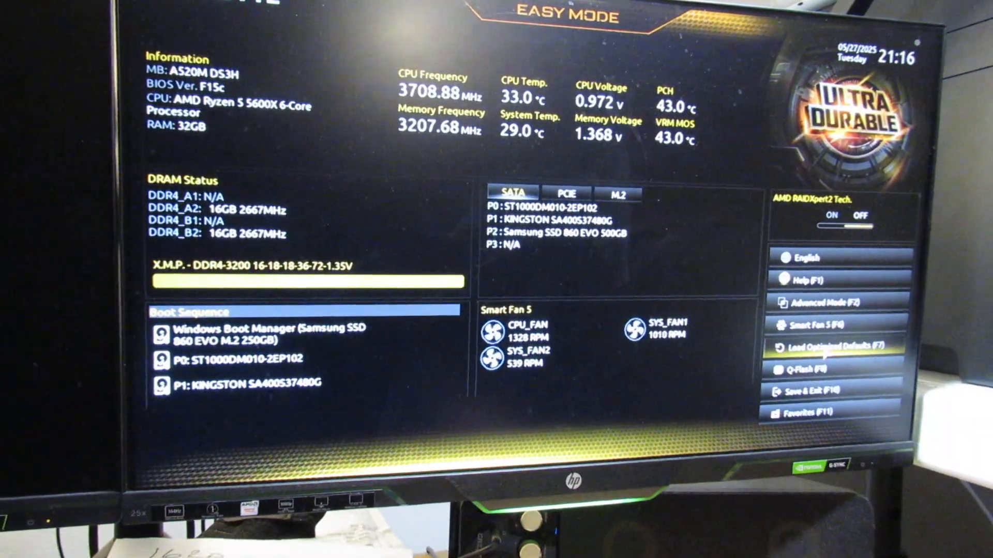
Load Optimized Defaults from Easy Mode and confirm with Yes.
{"action": "left_click", "coordinate": [824, 347]}
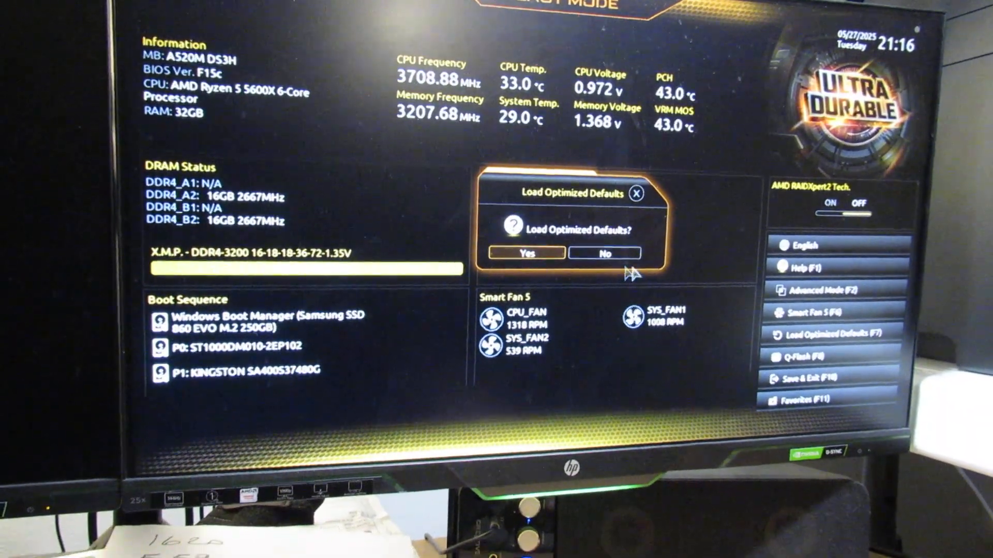
{"action": "left_click", "coordinate": [605, 253]}
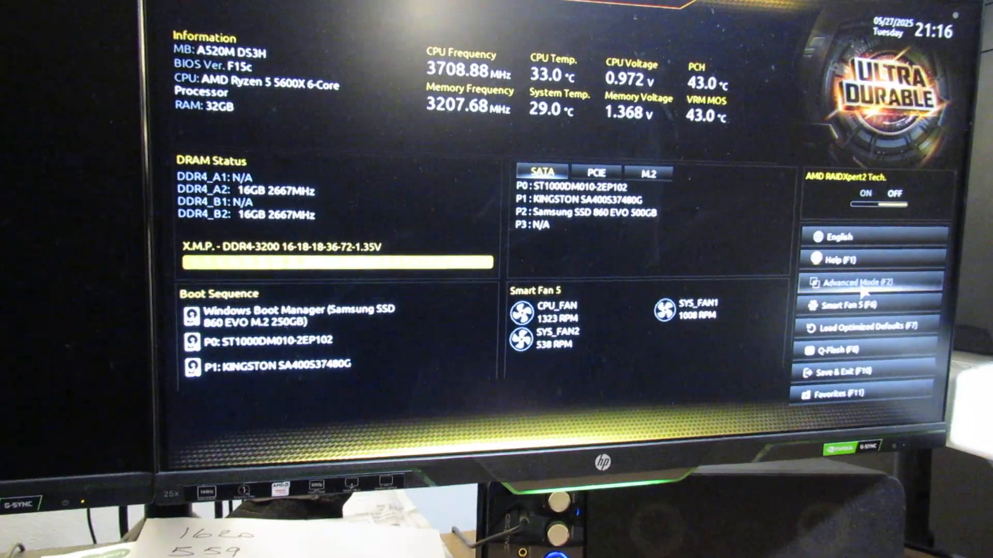
Switch to Advanced Mode's Save & Exit page and decline Exit Without Saving to stay in setup.
{"action": "left_click", "coordinate": [854, 282]}
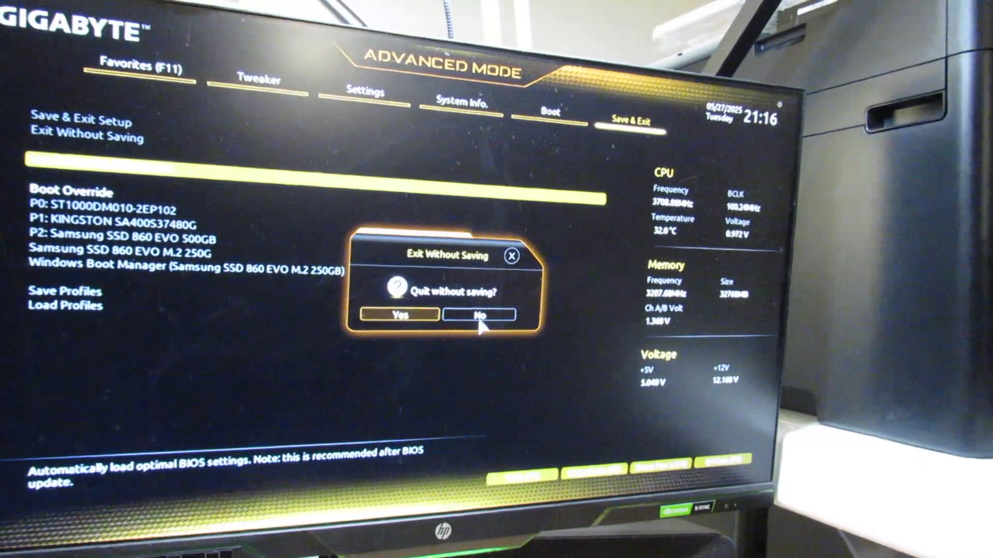
{"action": "left_click", "coordinate": [479, 317]}
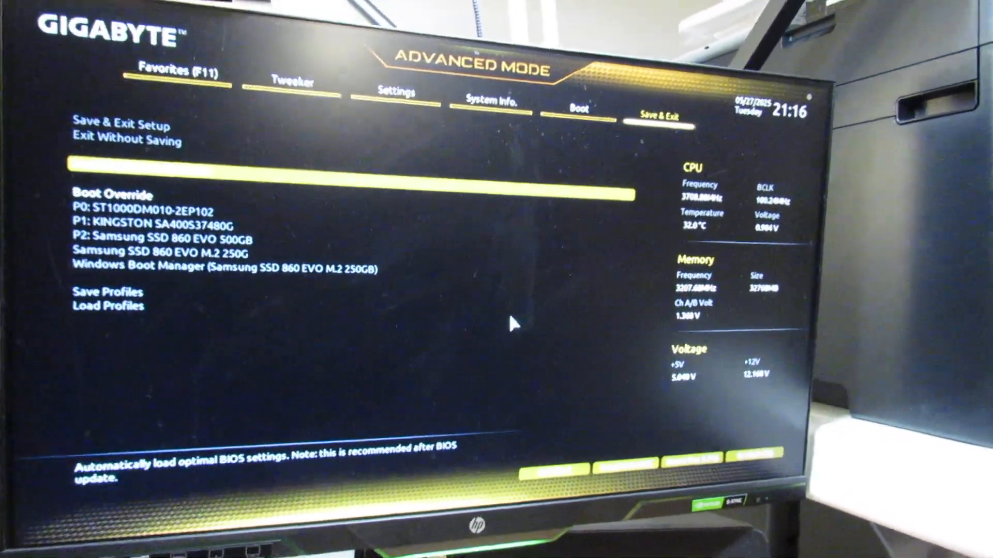